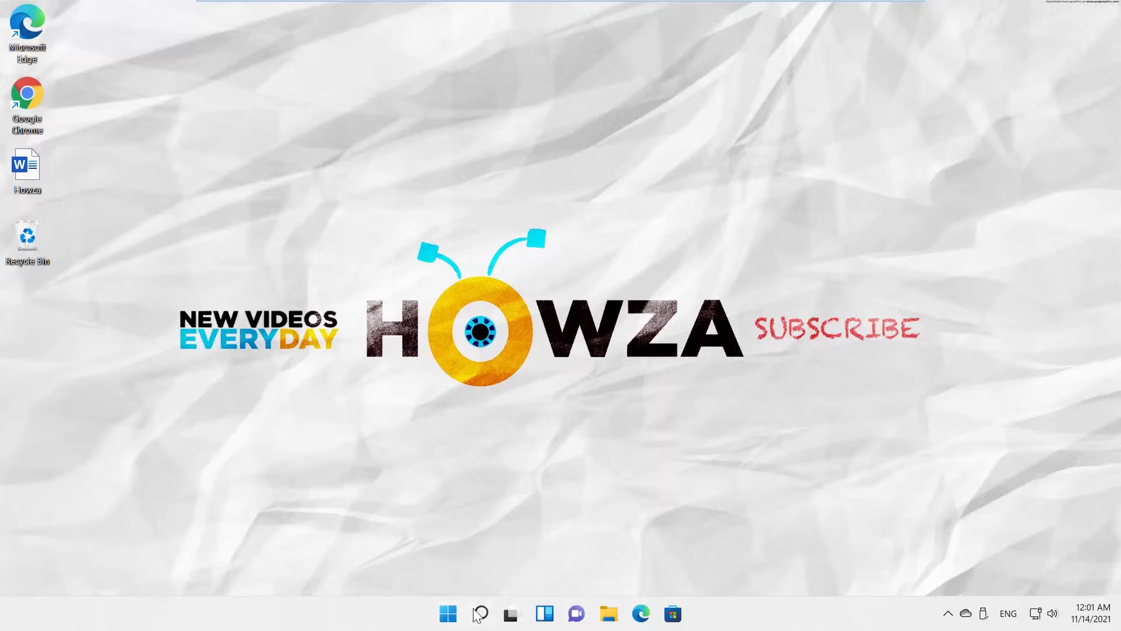
- Launch Control Panel from taskbar search by searching 'control'
type("contr")
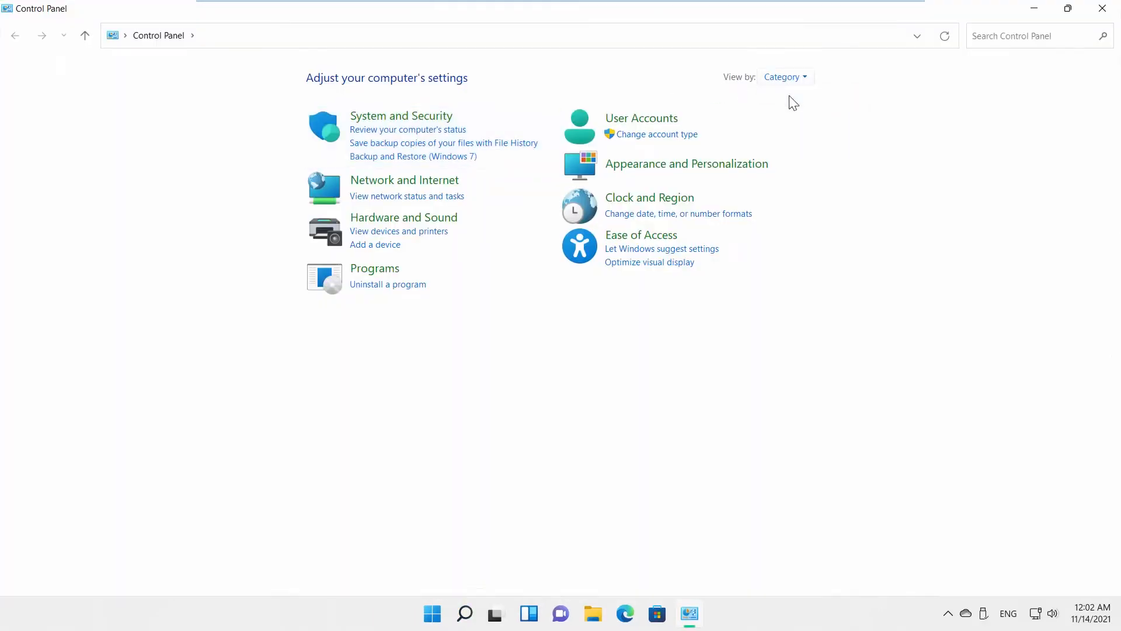
- Navigate via Network and Internet and Network and Sharing Center to Advanced sharing settings
left_click(404, 180)
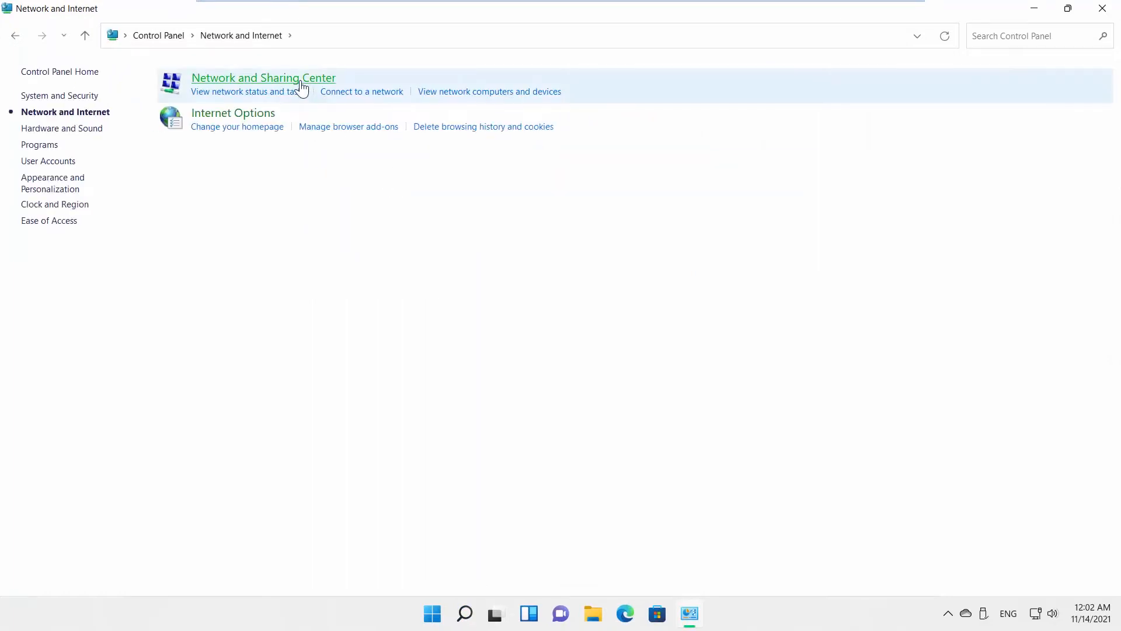
left_click(263, 77)
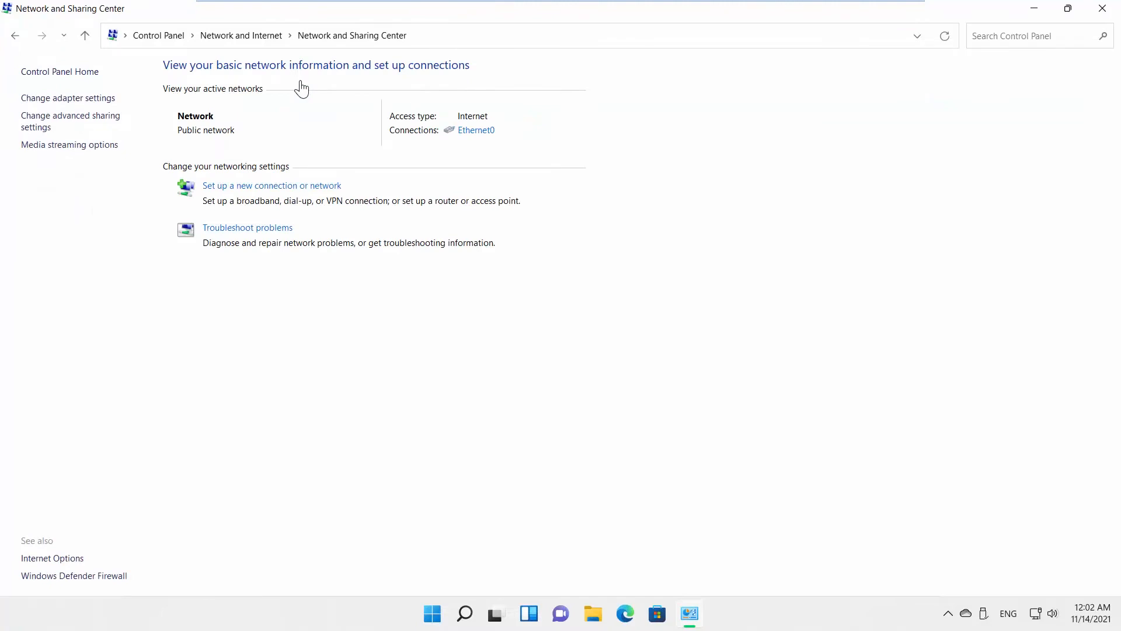
left_click(70, 121)
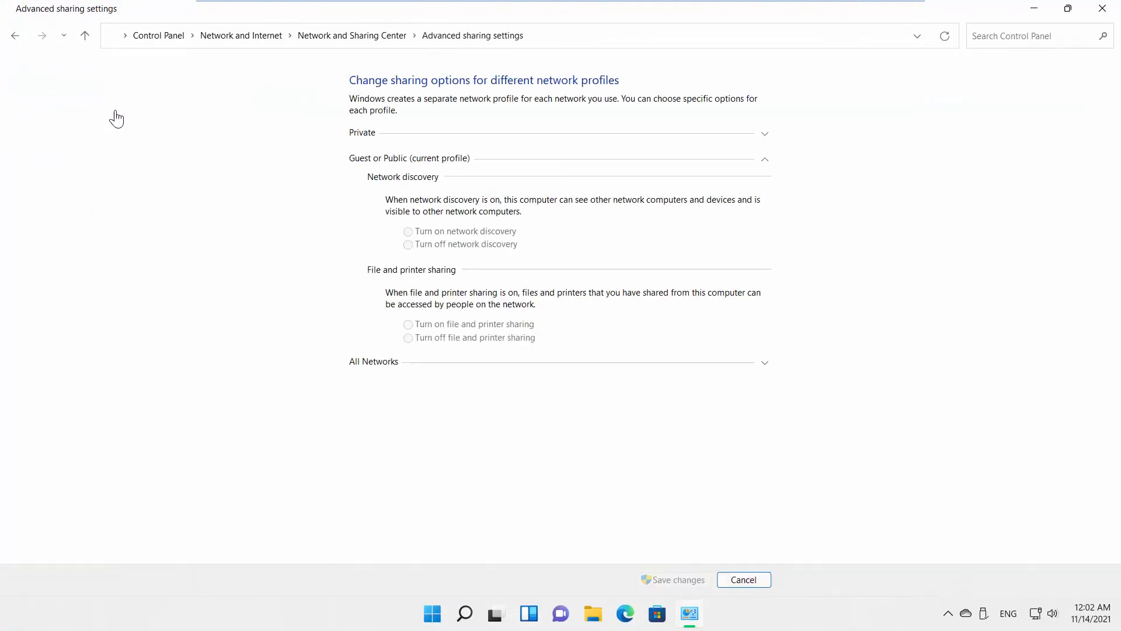
- Expand the Private profile and leave network discovery turned on after toggling it off and on
left_click(764, 158)
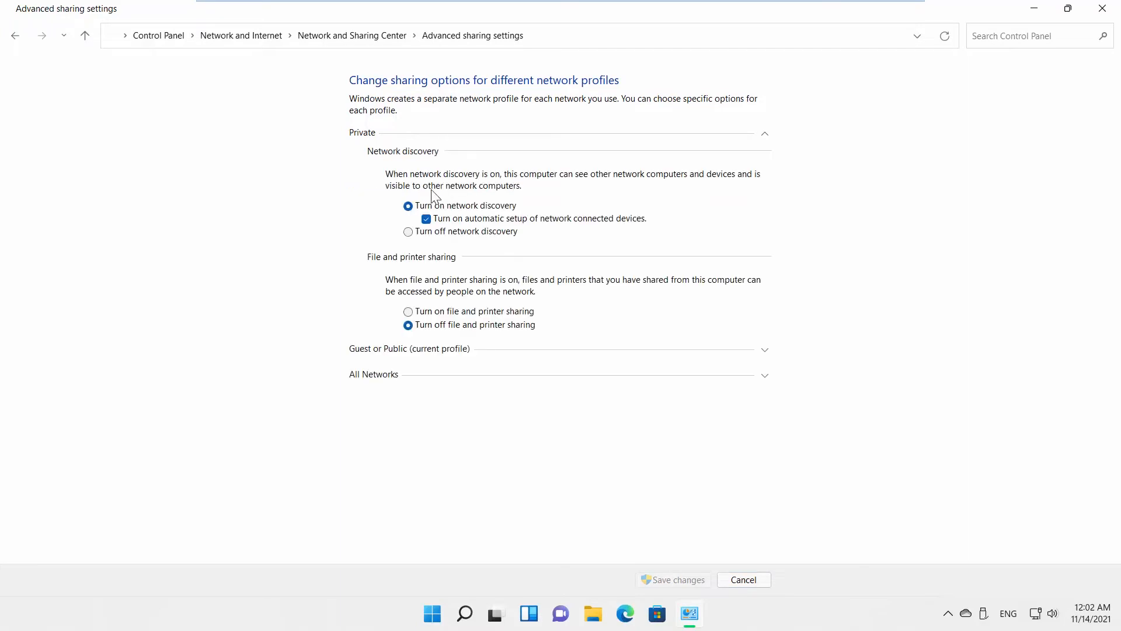
left_click(408, 231)
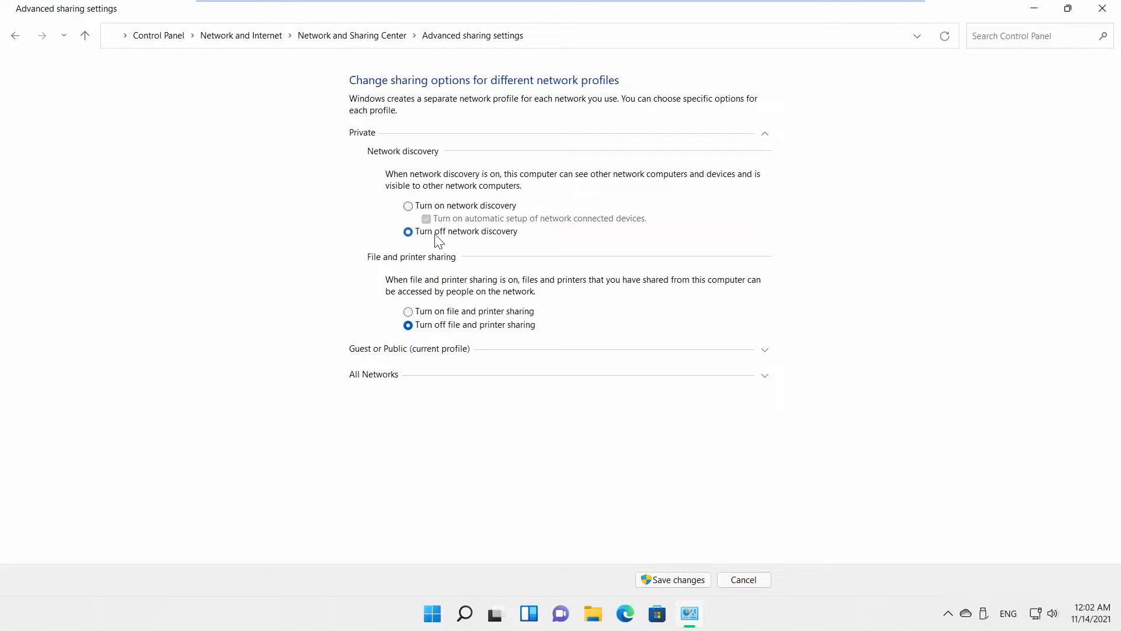
left_click(408, 206)
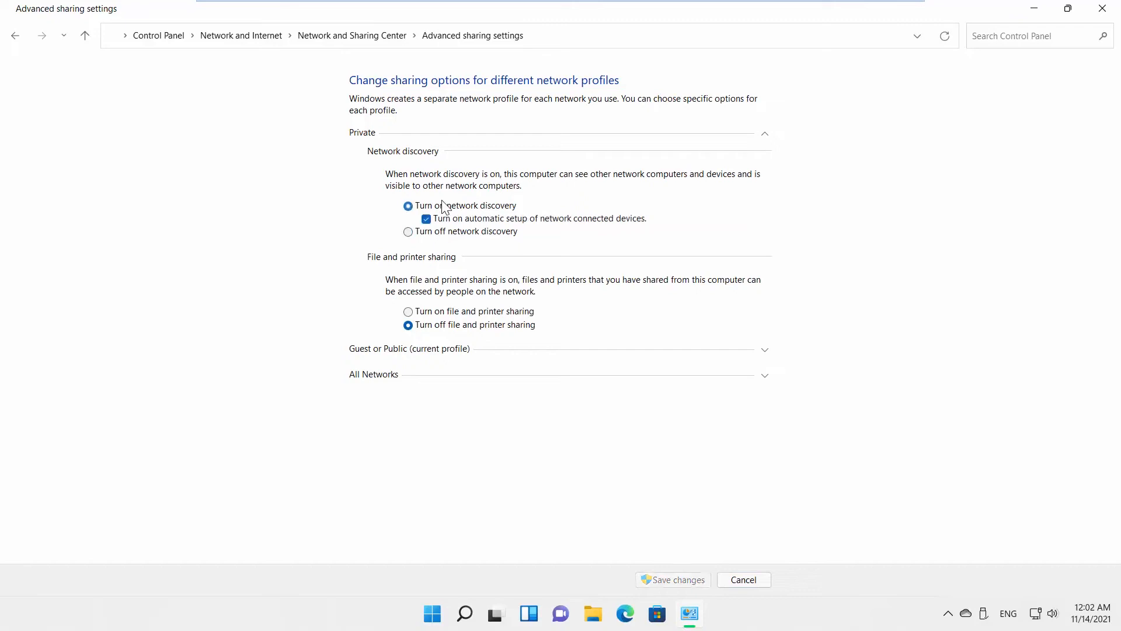
- Expand the Guest or Public profile and set network discovery to on
left_click(764, 134)
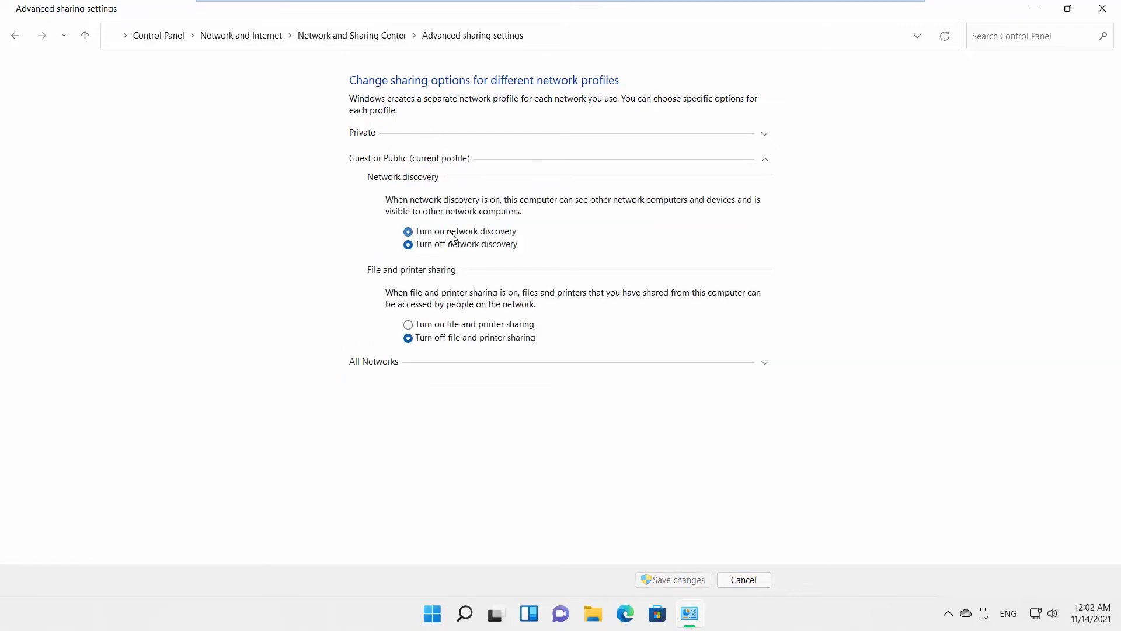
left_click(408, 232)
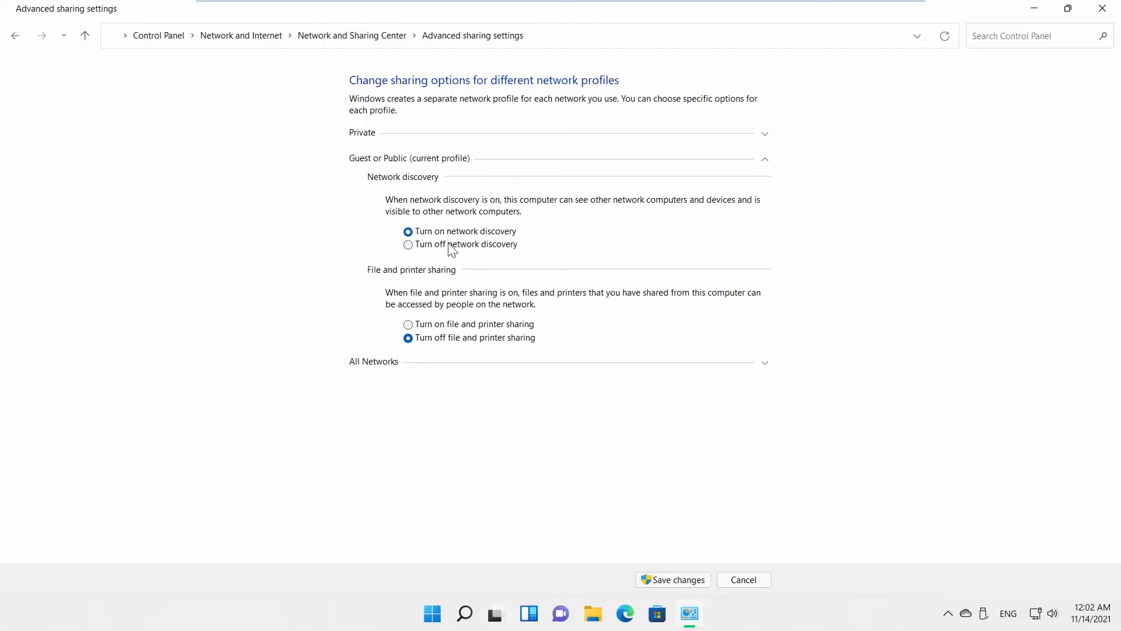
left_click(407, 244)
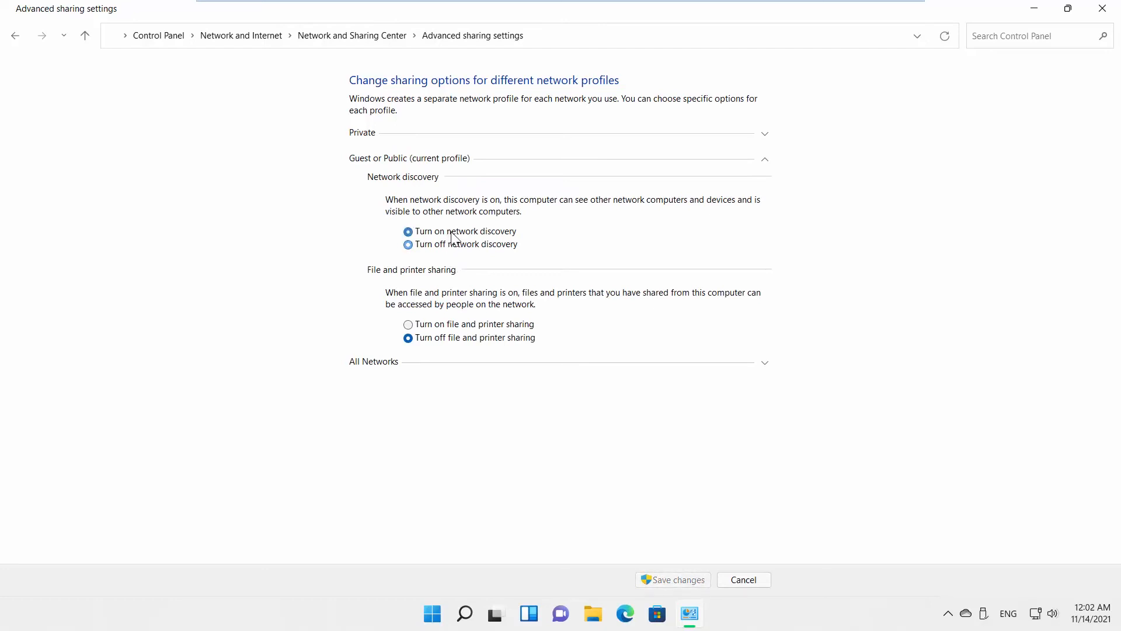
left_click(407, 231)
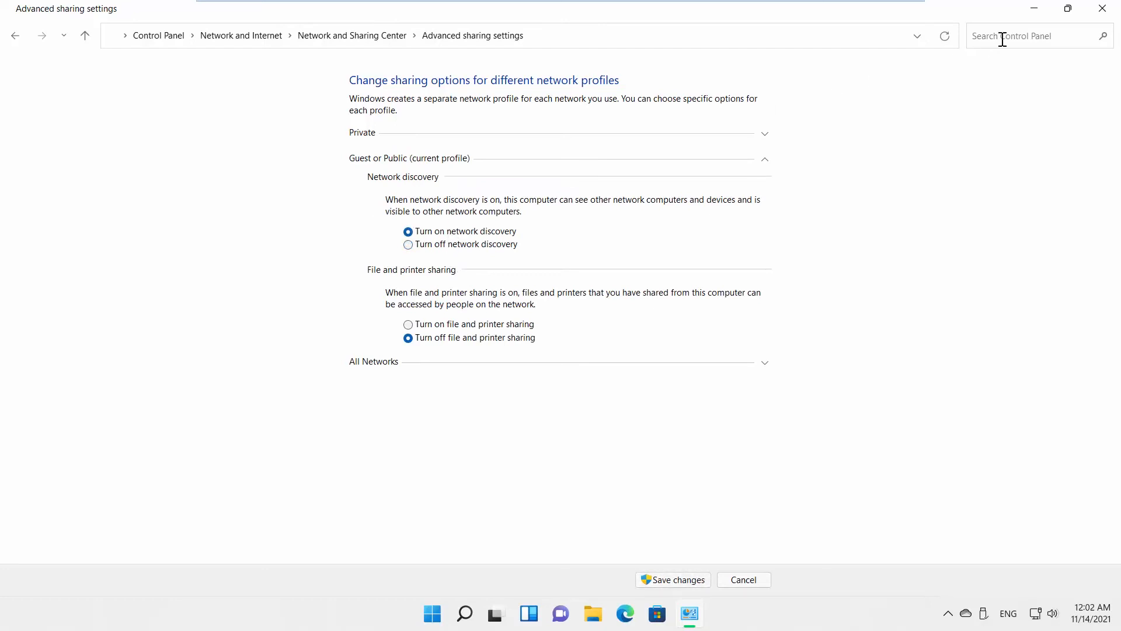